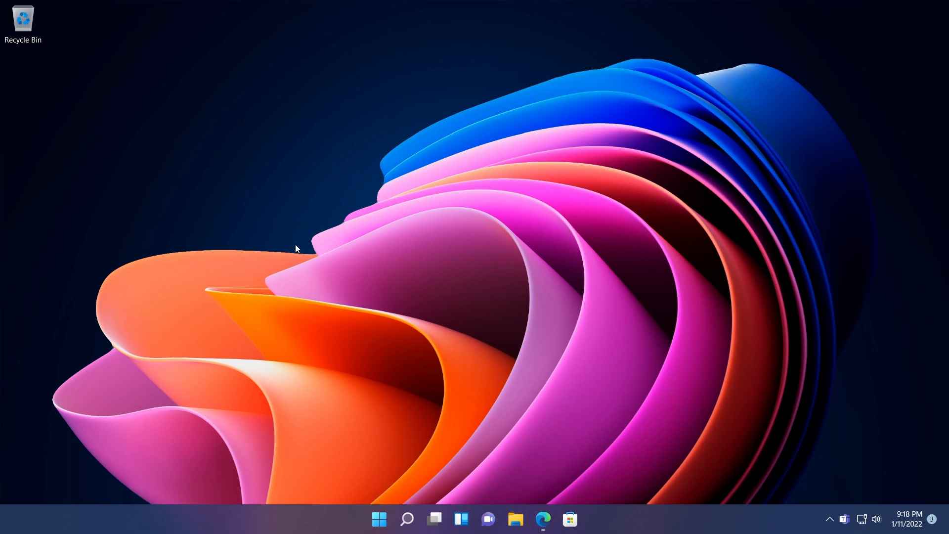
mouse_move(385, 368)
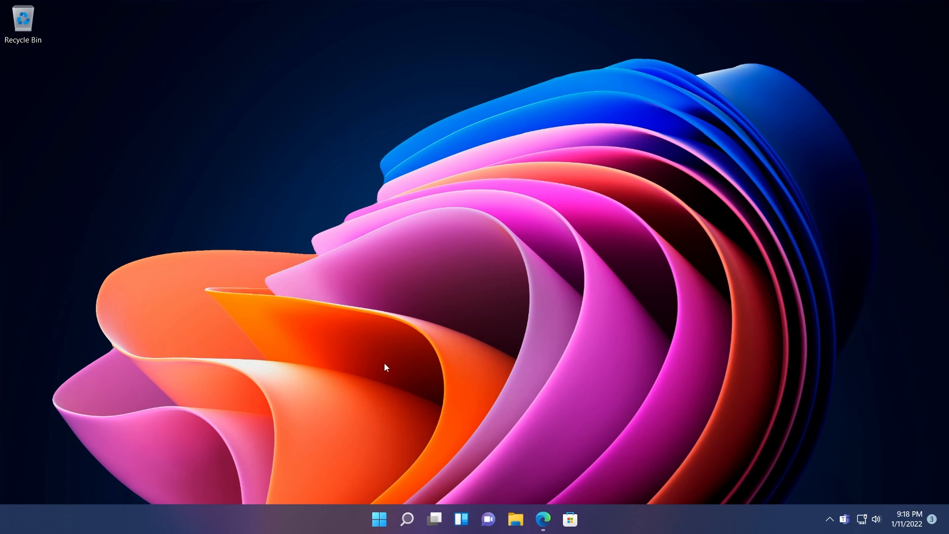
Type winver while viewing Update history listing the five installed quality updates, including KB5009566.
text(winver)
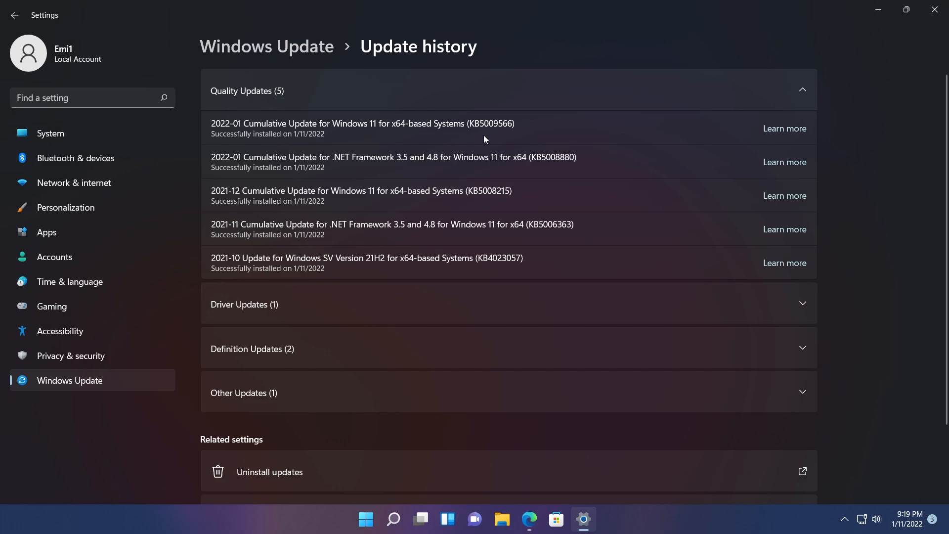
mouse_move(531, 136)
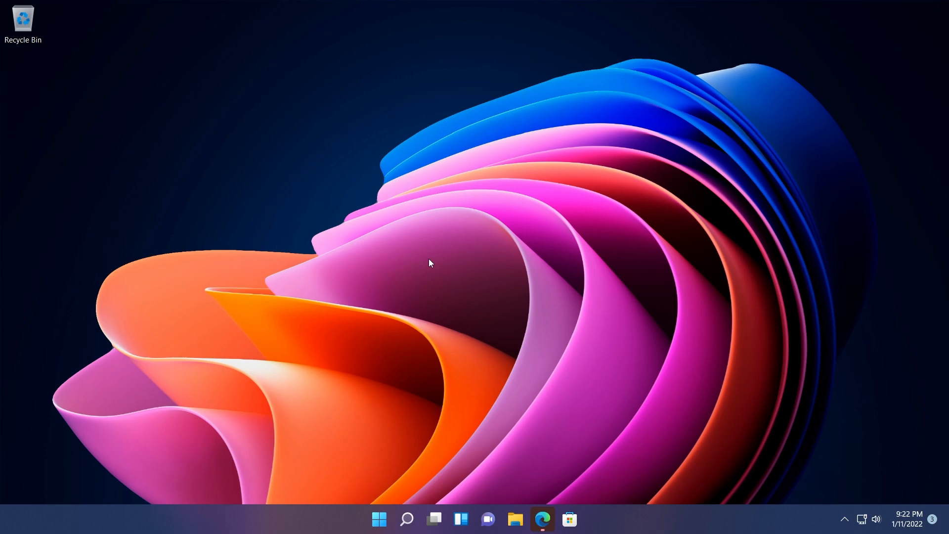
mouse_move(429, 295)
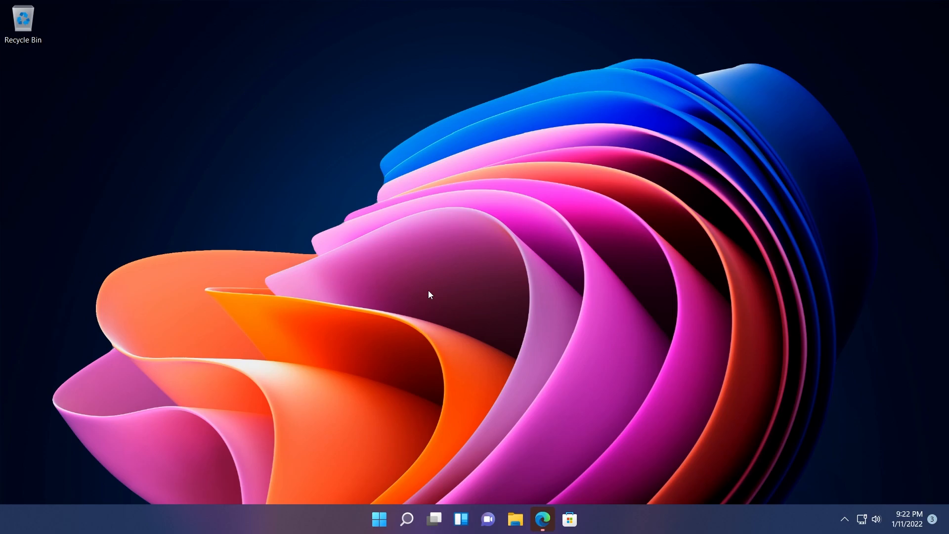
Restore the Edge window showing the KB5009566 support article from the taskbar.
click(583, 518)
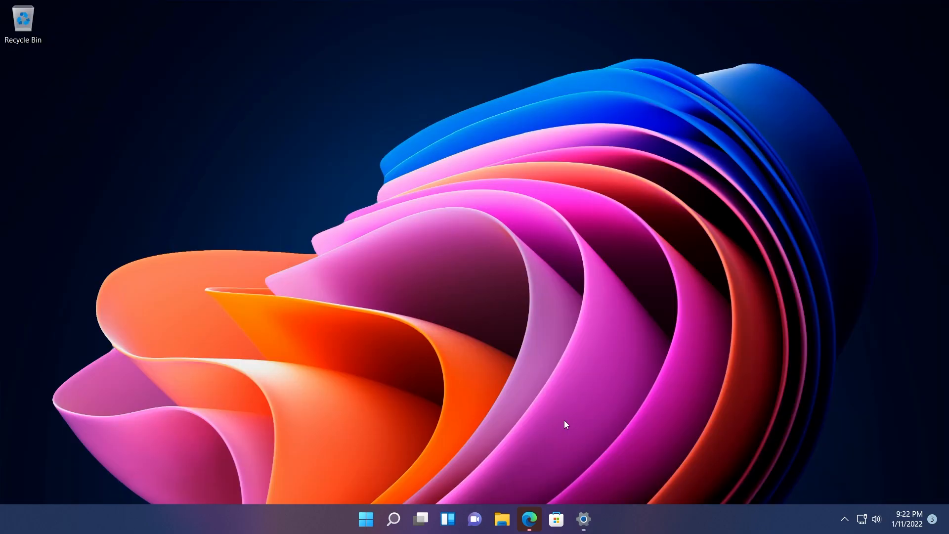
click(528, 519)
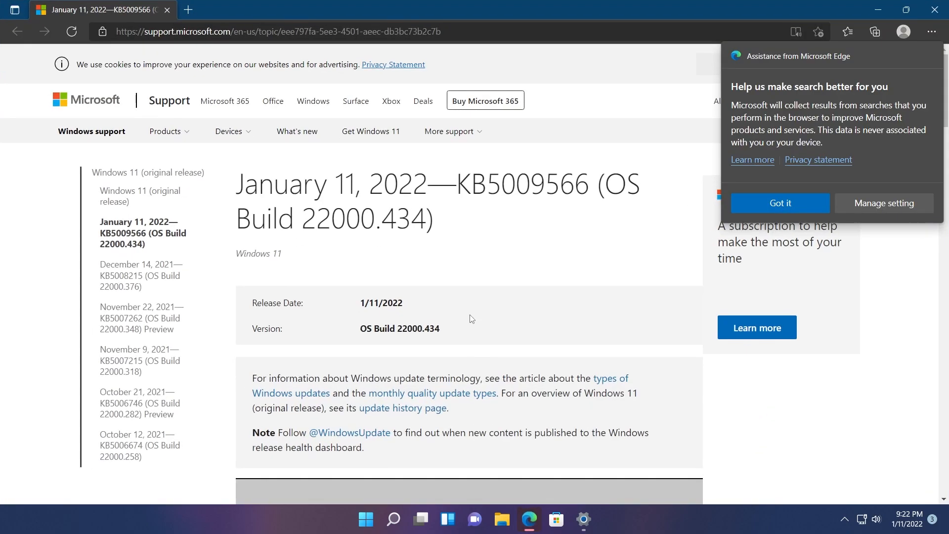
Dismiss the Edge notice and scroll to the Japanese IME fix and servicing stack update.
click(780, 202)
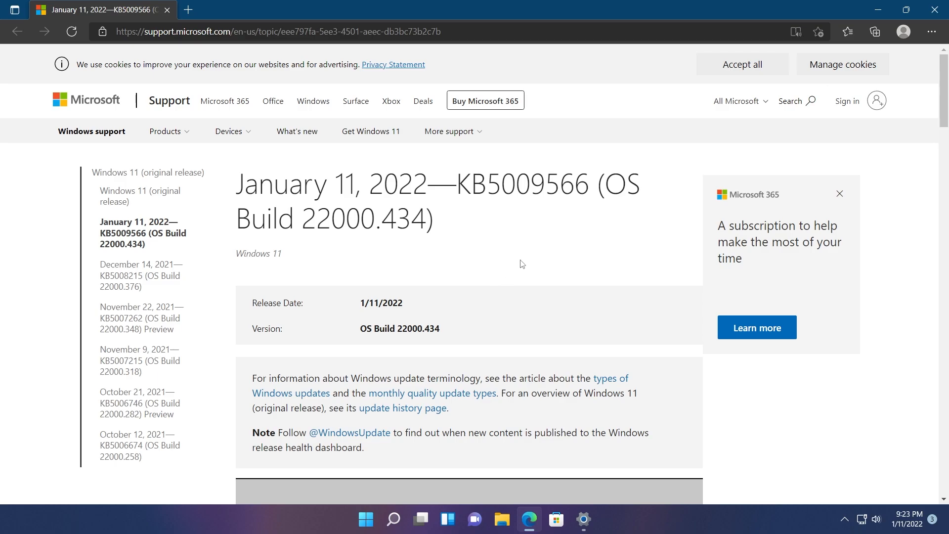
scroll(down, 3)
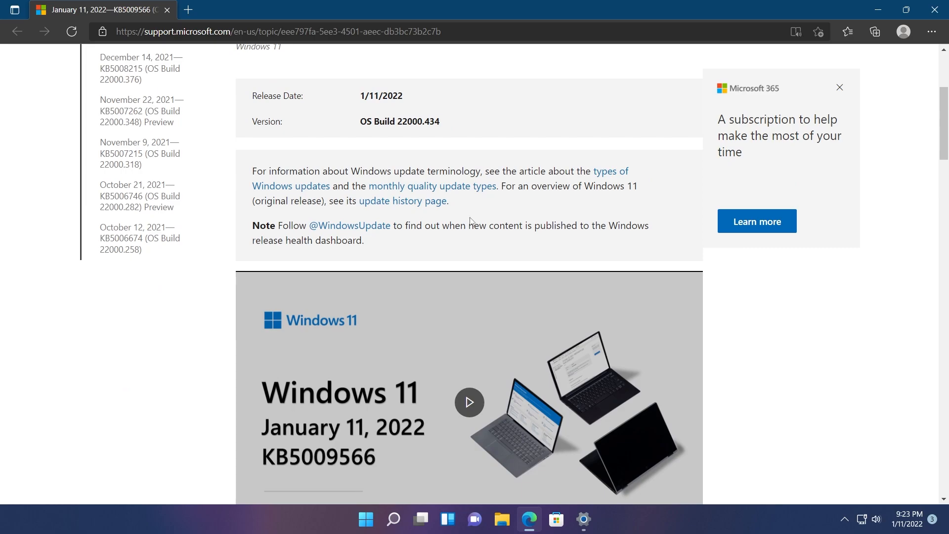
scroll(down, 3)
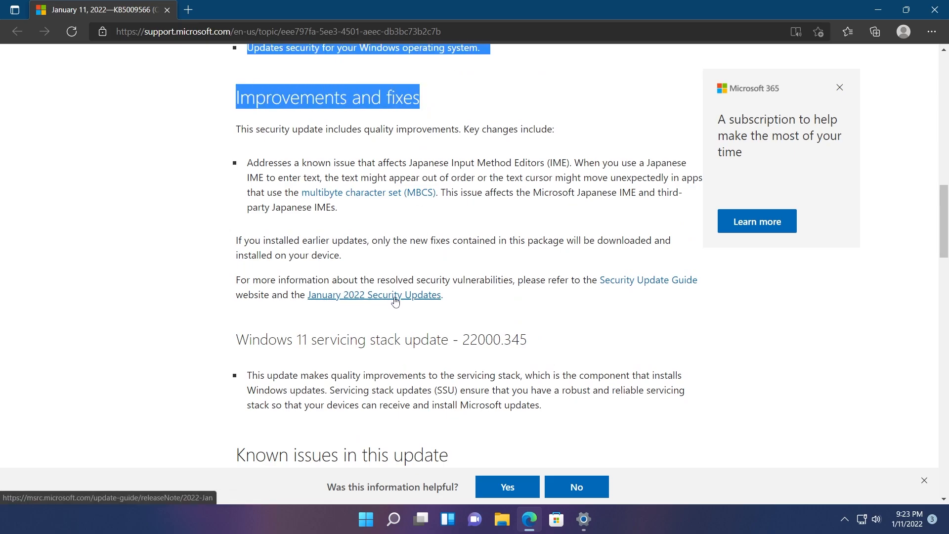
Open the January 2022 Security Updates release note and scroll to its KB list.
click(374, 294)
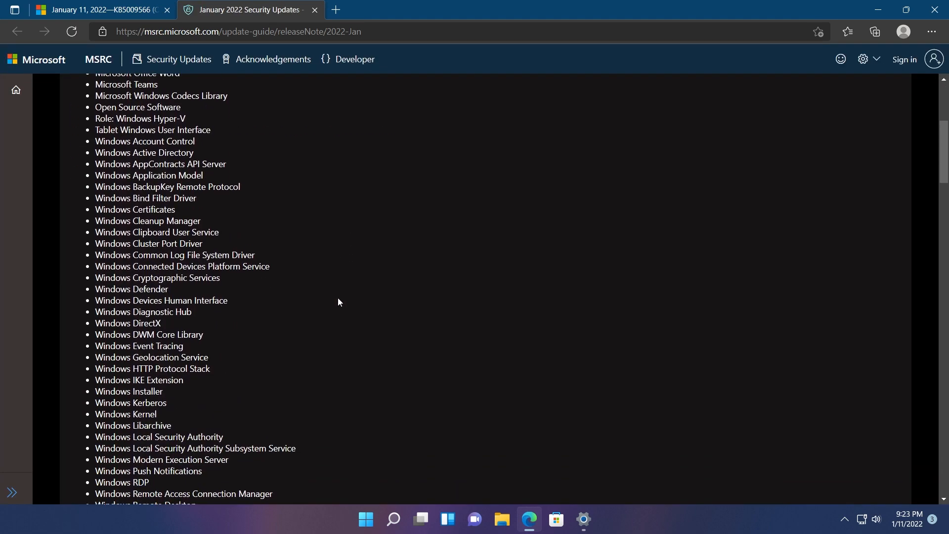
scroll(down, 3)
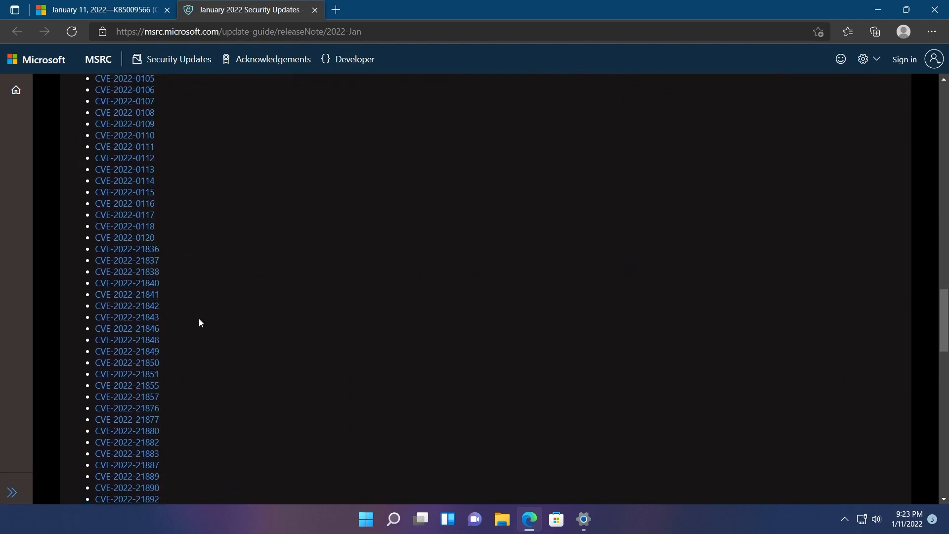
scroll(down, 3)
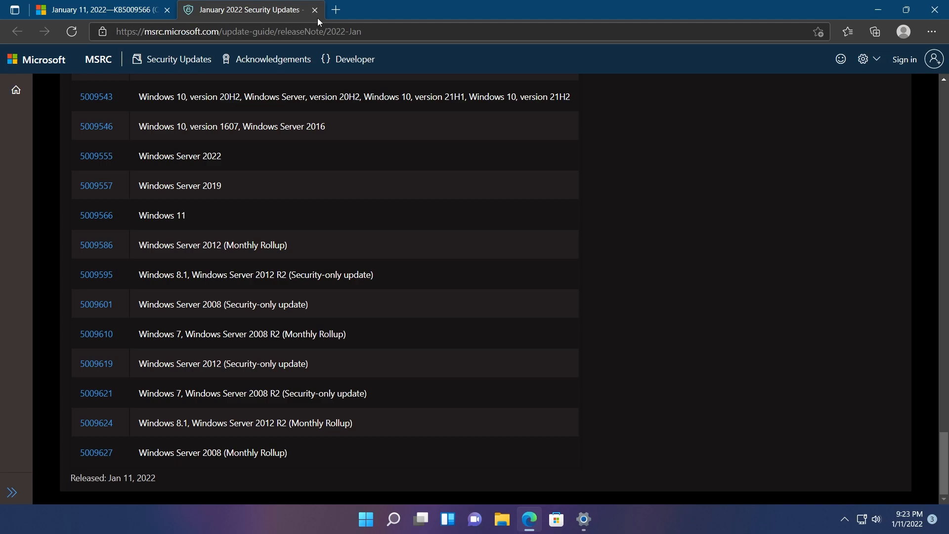